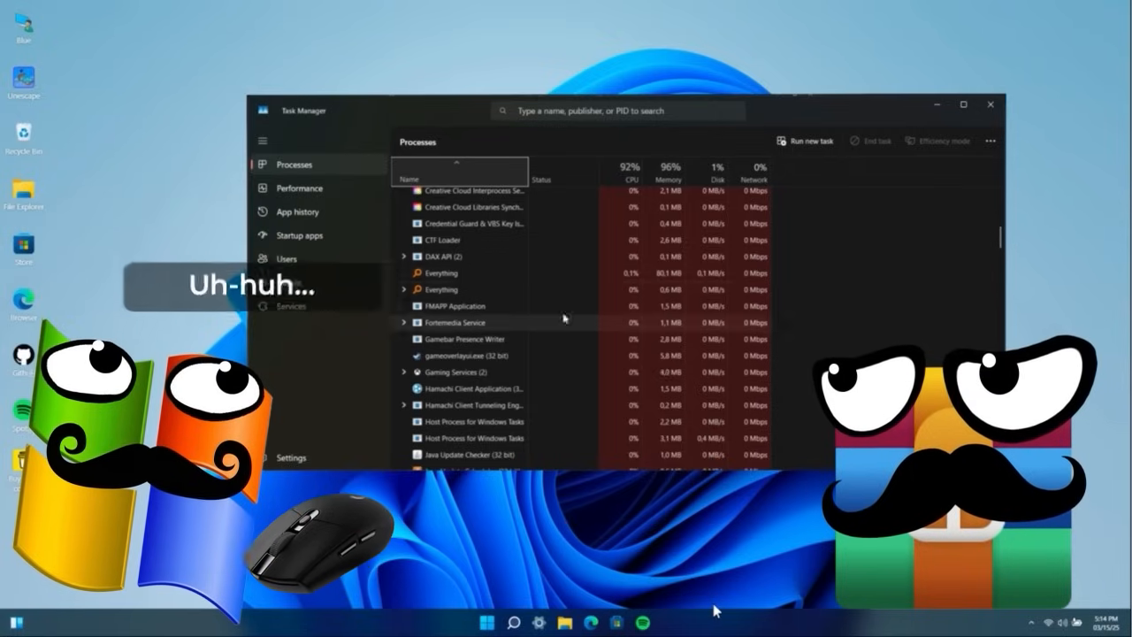
Scroll through the running processes, then bring up the AMD Radeon GPU 0 performance graphs.
scroll(down, 3)
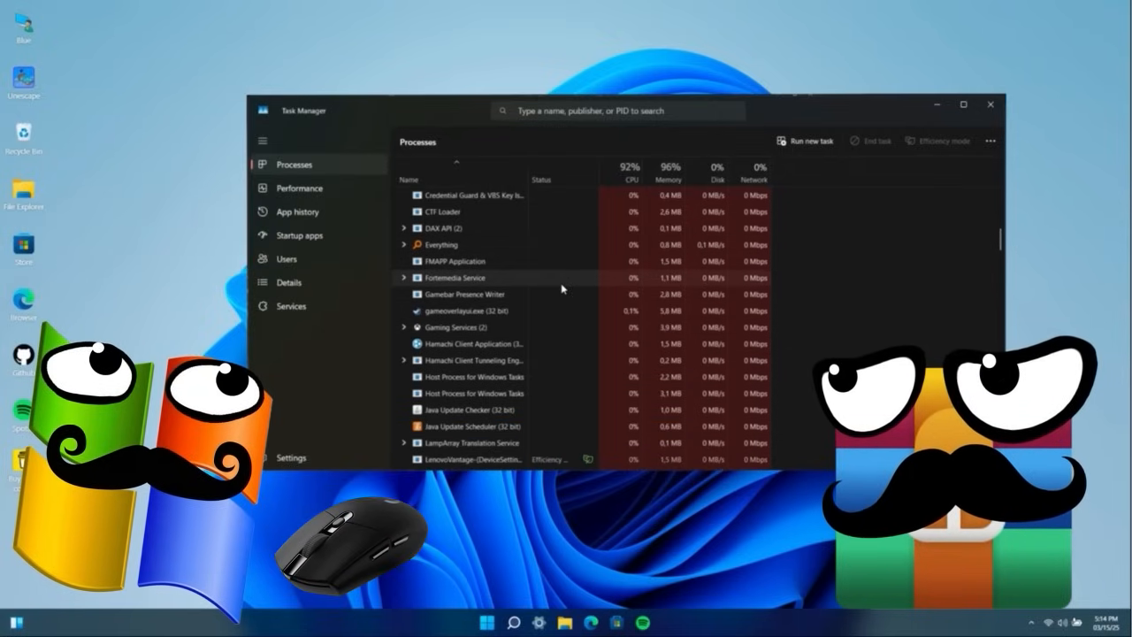
right_click(453, 285)
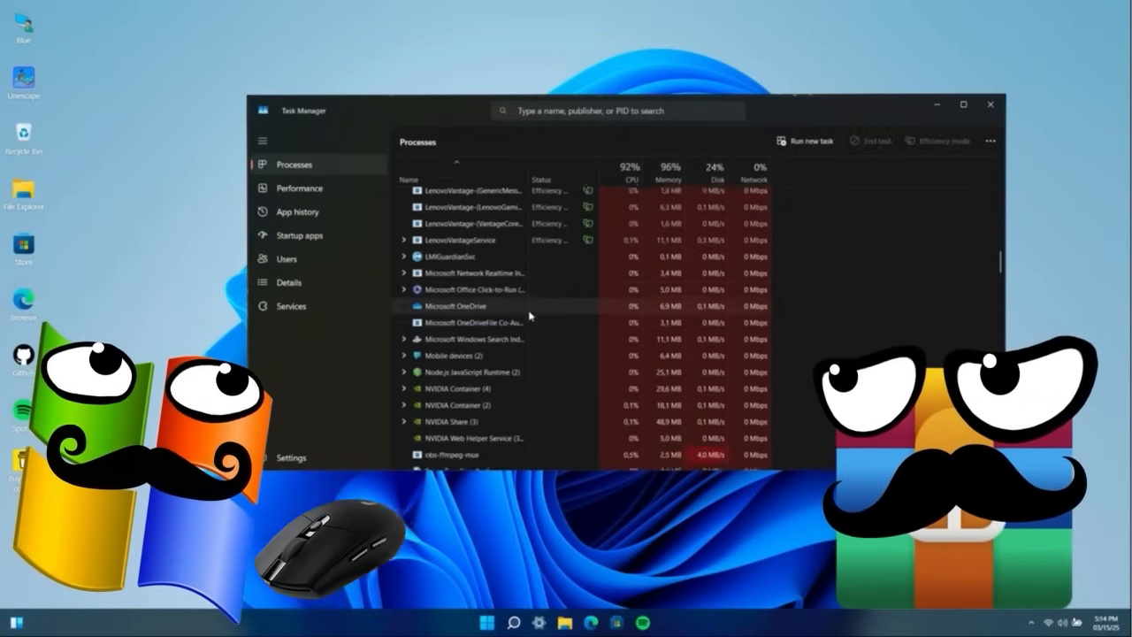
scroll(down, 3)
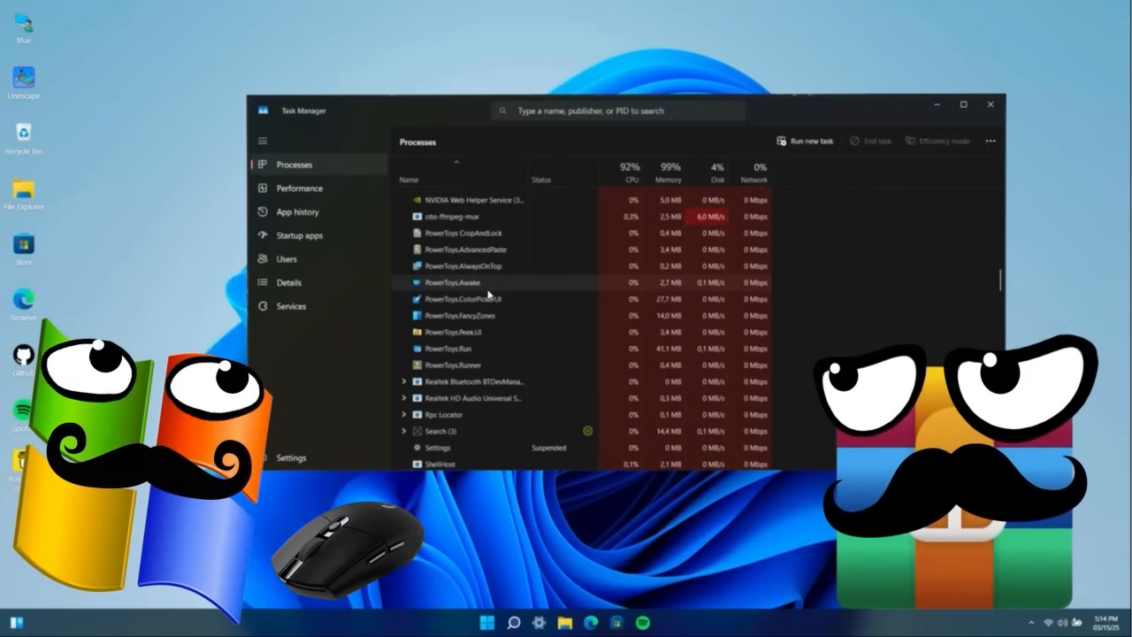
scroll(down, 3)
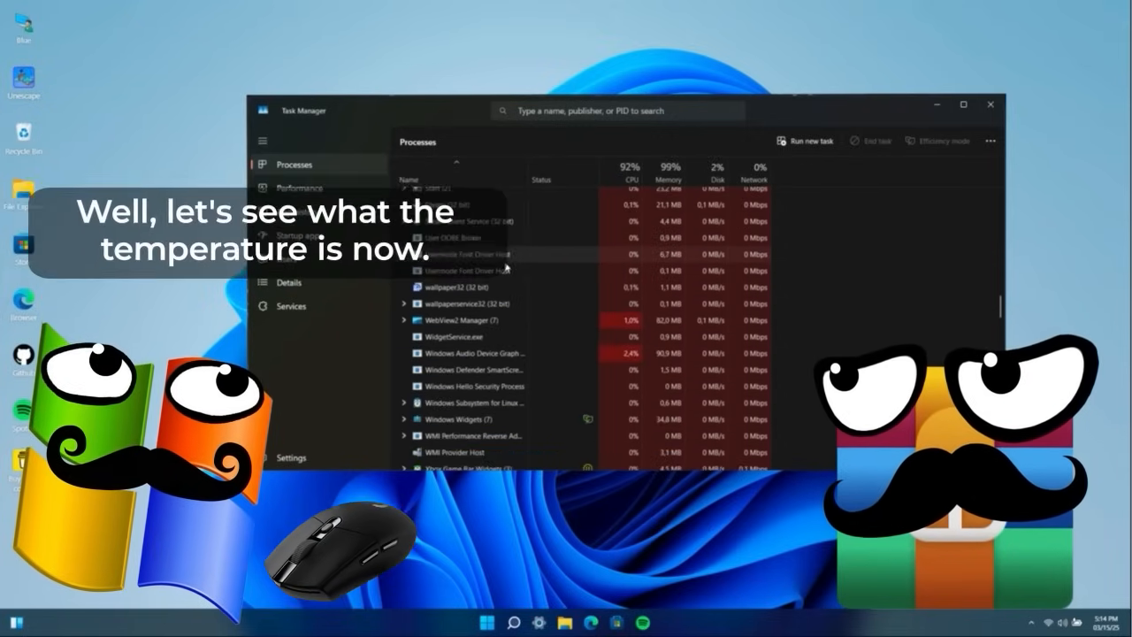
click(299, 188)
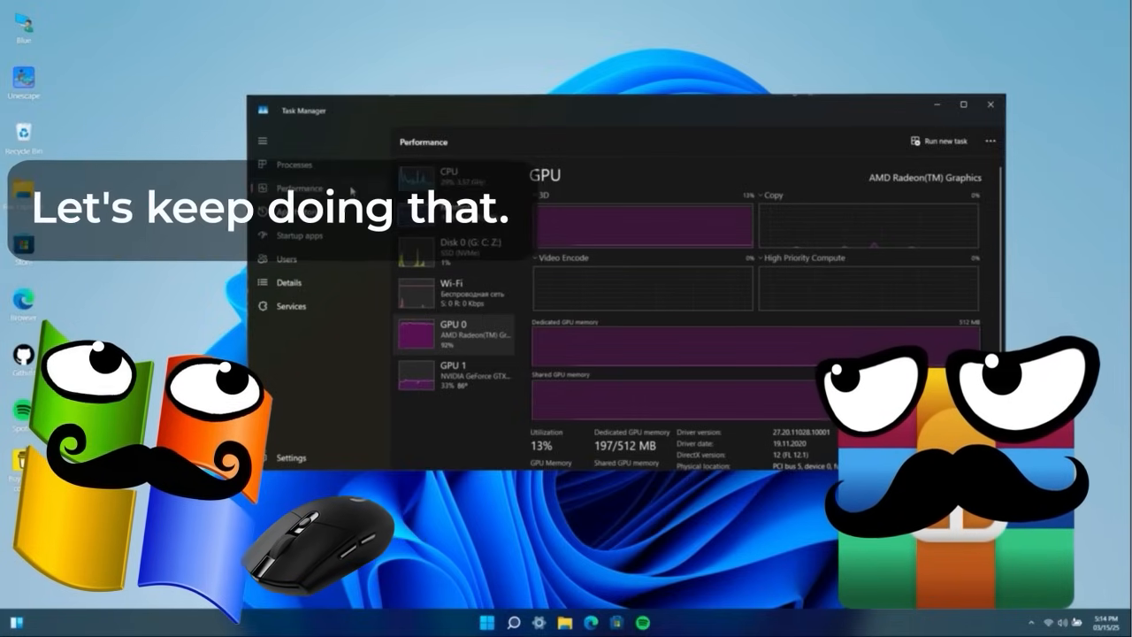
Raise Cooler 1 to 99% in GPU Settings, triggering the disconnected-wire warning on cooler 2.
click(294, 164)
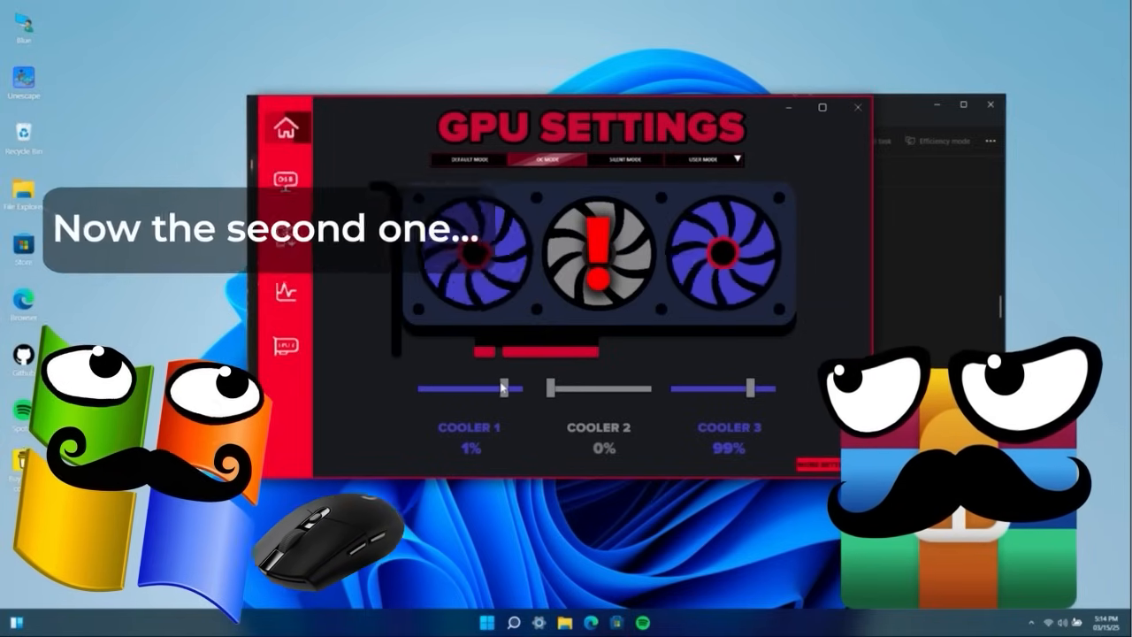
drag(481, 389, 517, 389)
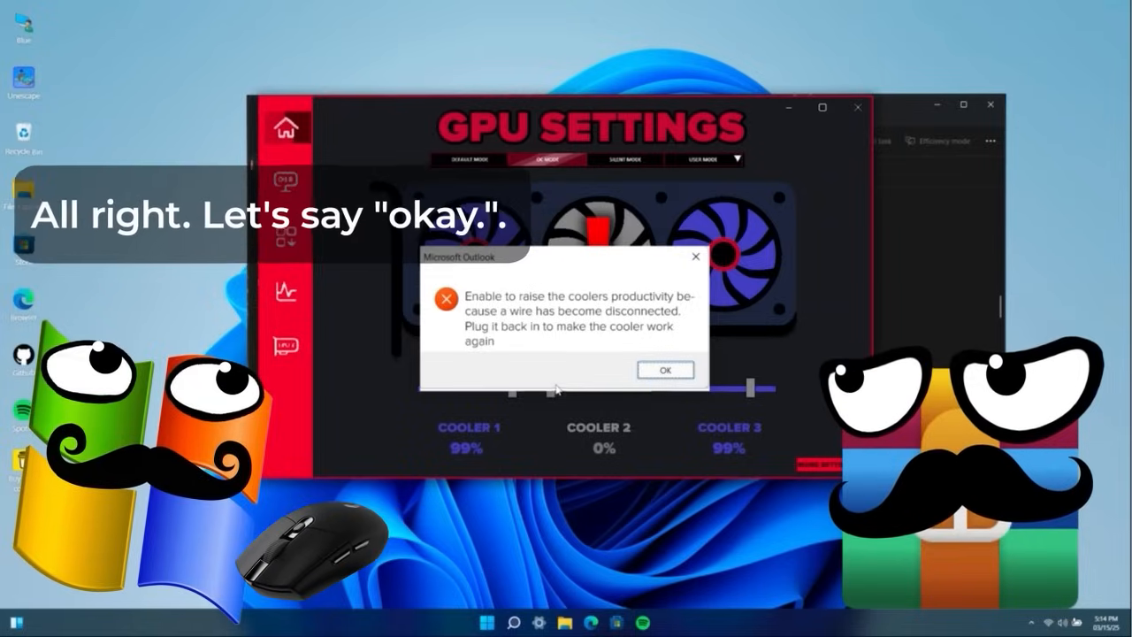
Dismiss the wire warning and plug the green wire into its green socket on the cooler.
click(665, 370)
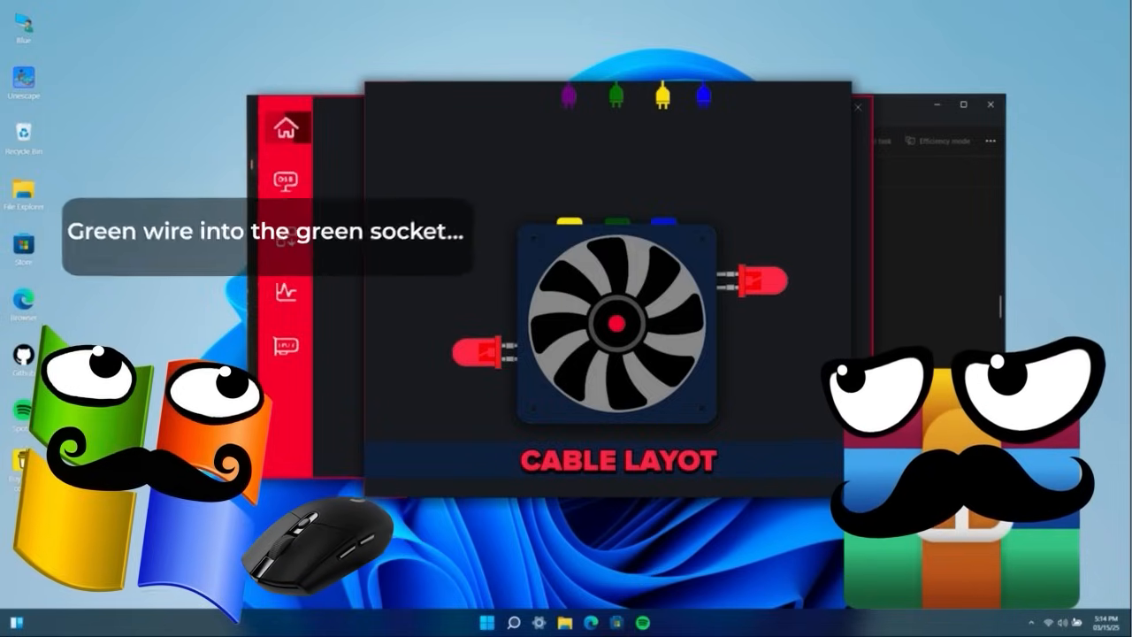
drag(612, 97, 612, 212)
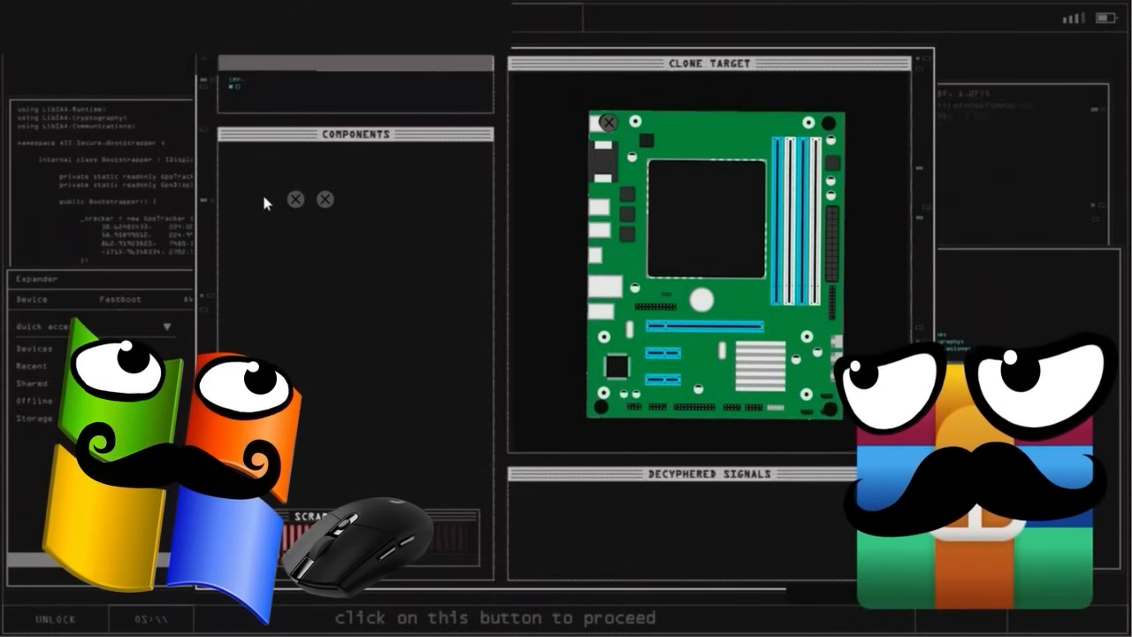
Attach the loose screws from the Components panel onto the motherboard corners.
click(828, 122)
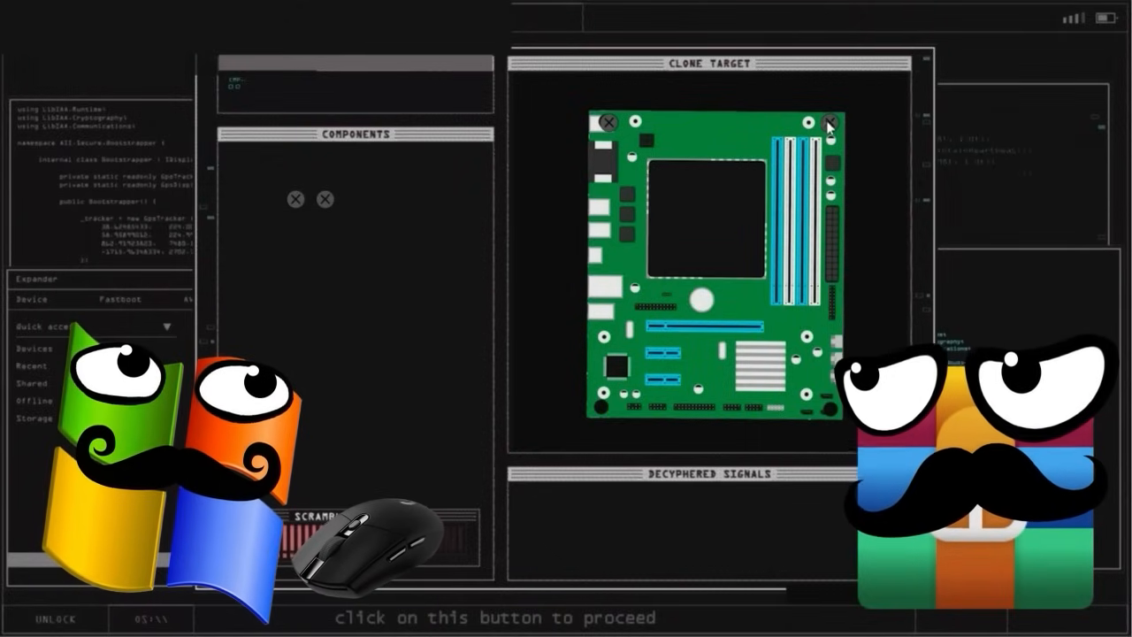
click(294, 200)
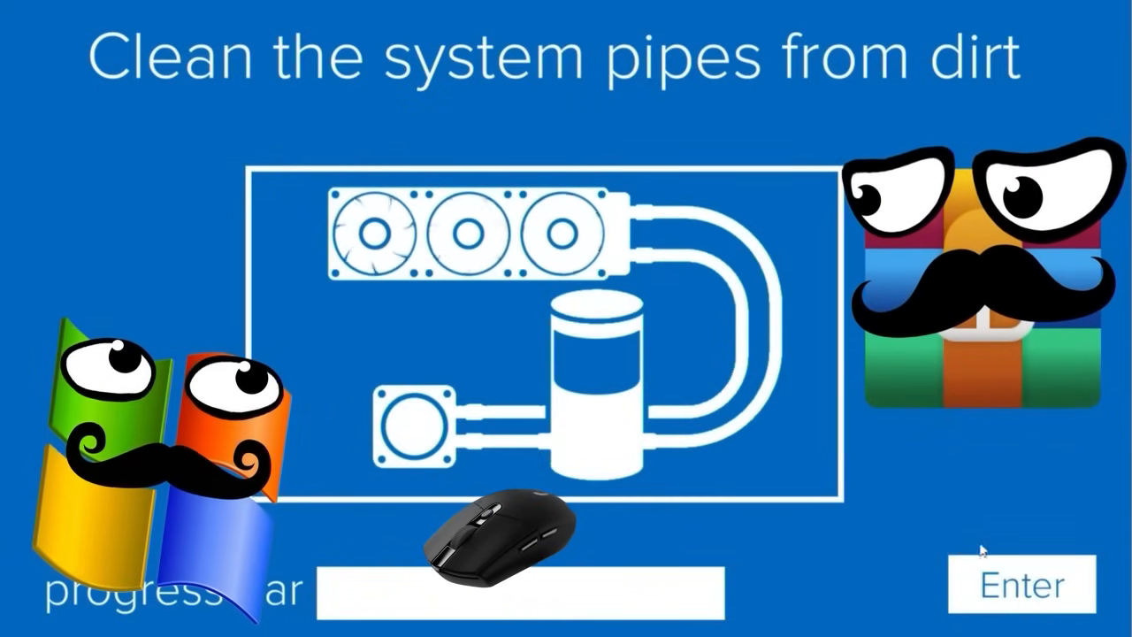
Submit the completed pipe cleaning once the progress bar is full.
click(1022, 584)
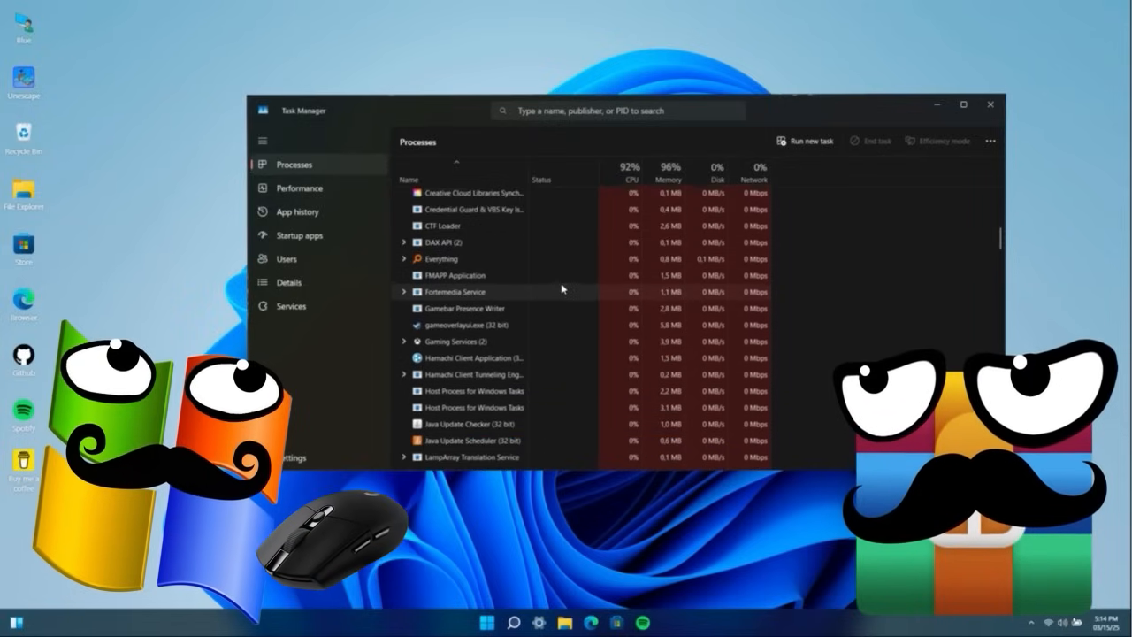
Look through the Processes list again, scrolling down toward the PowerToys entries.
right_click(456, 285)
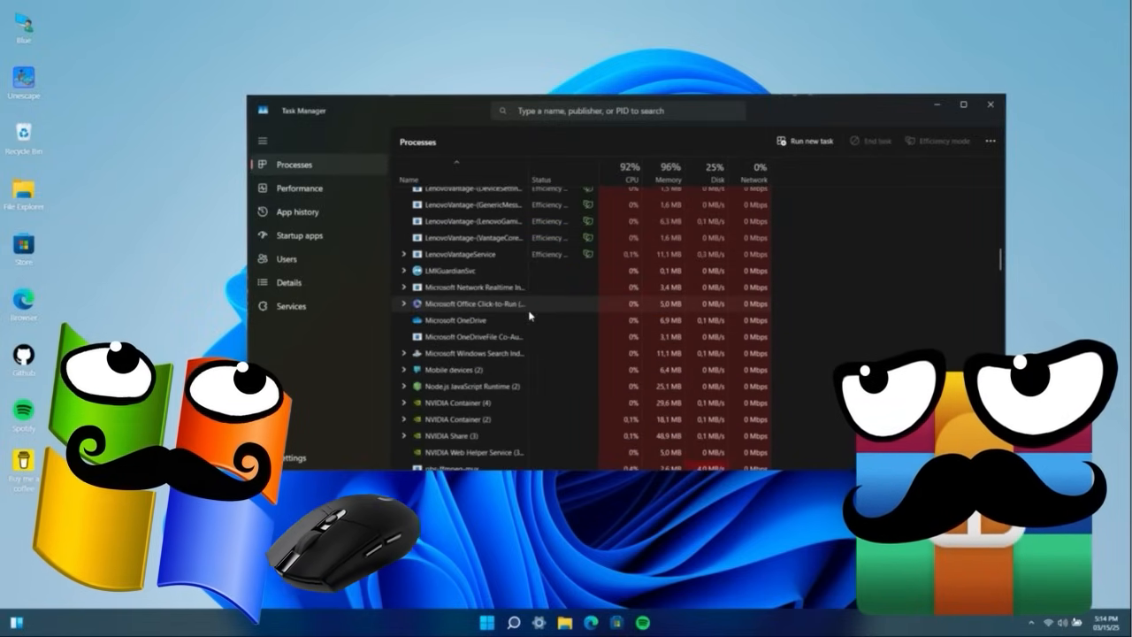
scroll(down, 3)
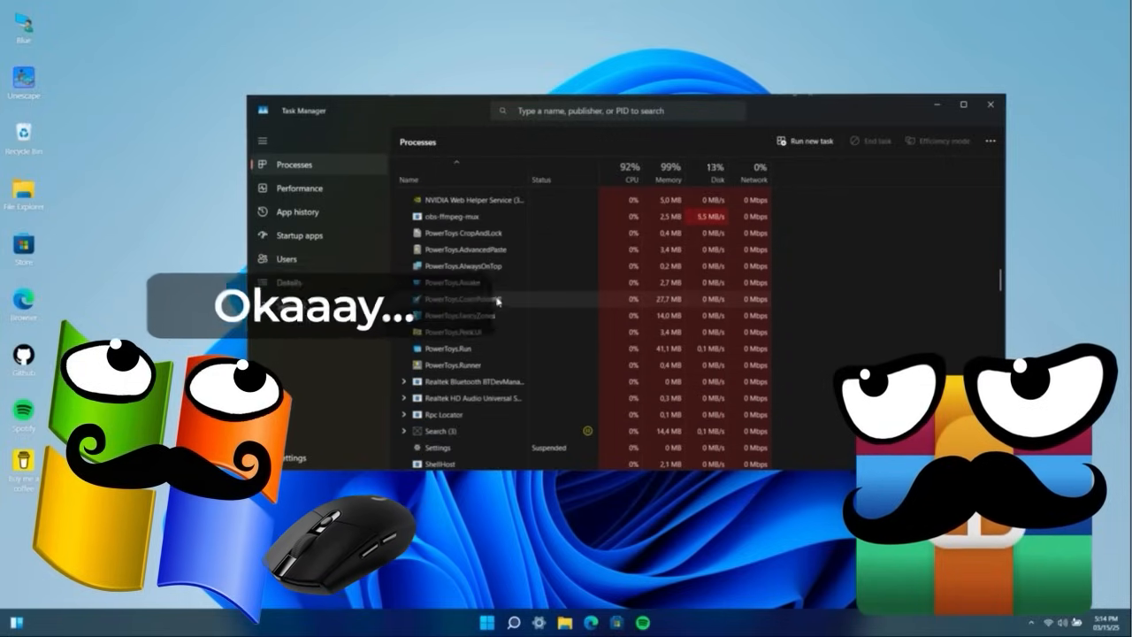